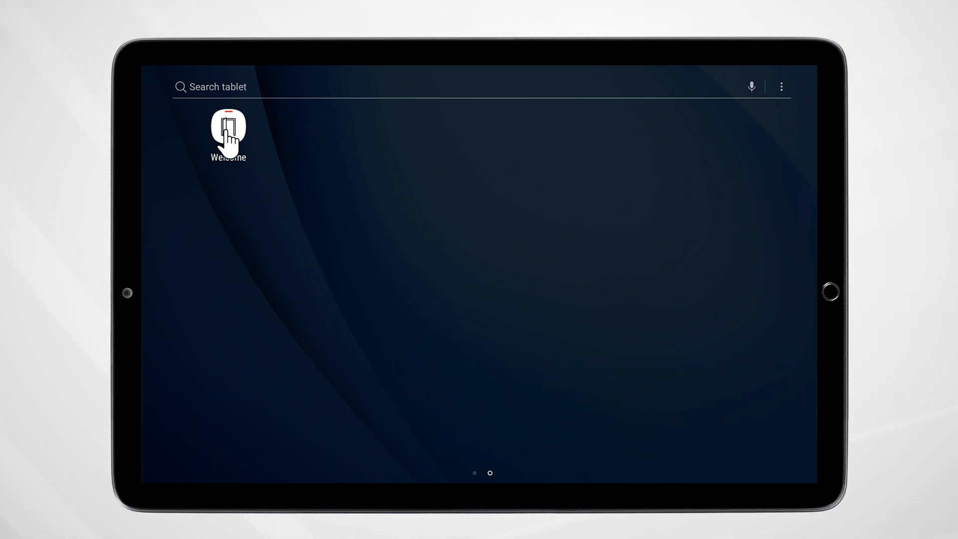
Launch Welcome and go through Settings to Pair Devices, showing the paired 4.3 WiFi indoor station.
left_click(229, 128)
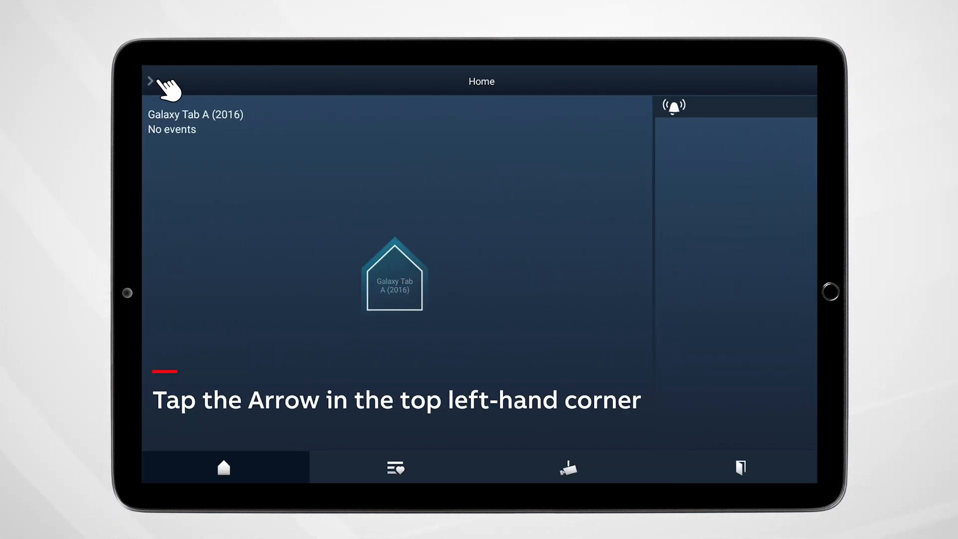
left_click(151, 81)
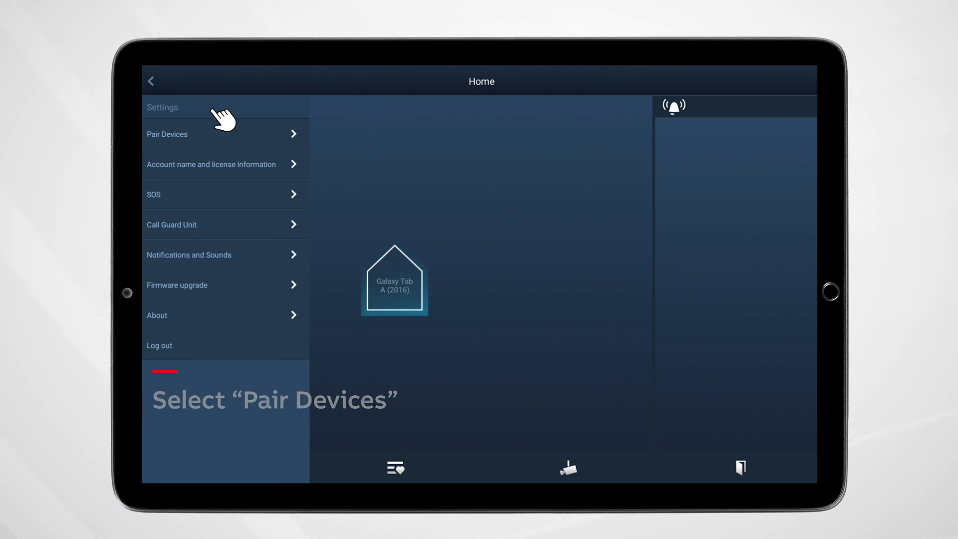
left_click(167, 134)
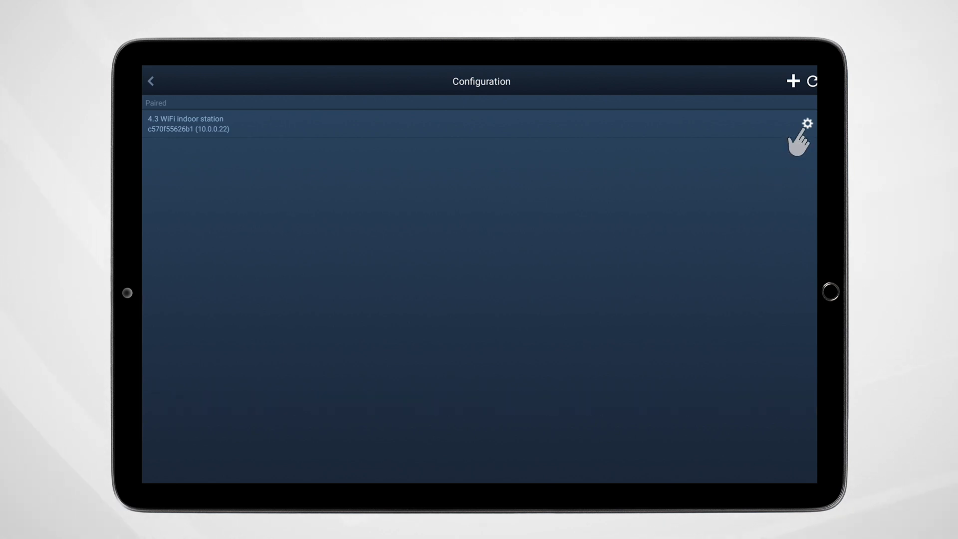
Open the setup page for the 4.3 WiFi indoor station.
left_click(801, 125)
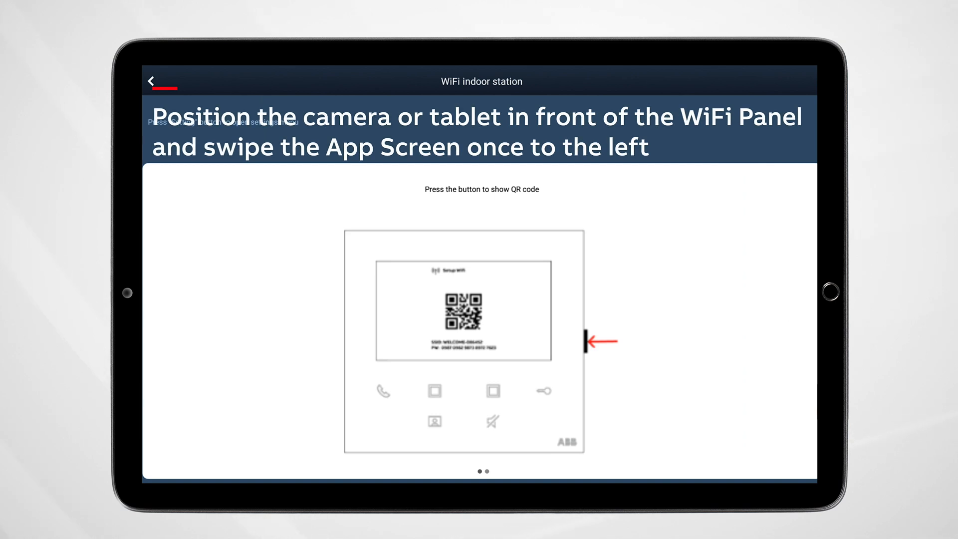
mouse_move(705, 348)
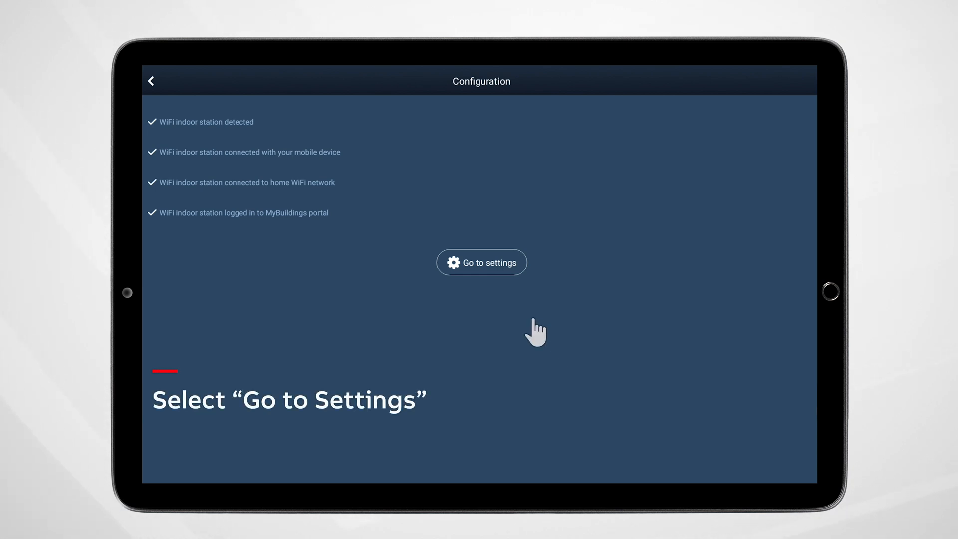
mouse_move(486, 278)
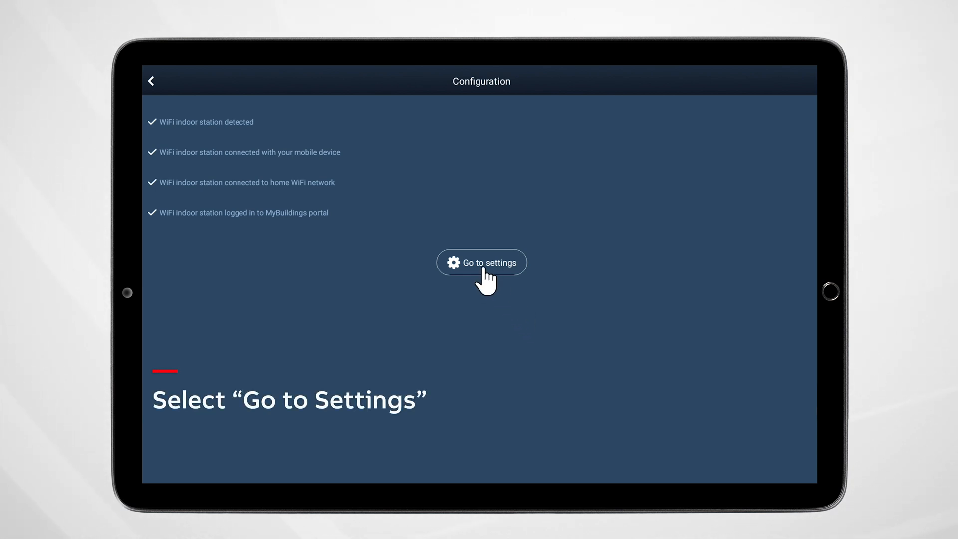
Load the indoor station's settings and open the Outdoor station password page.
left_click(481, 262)
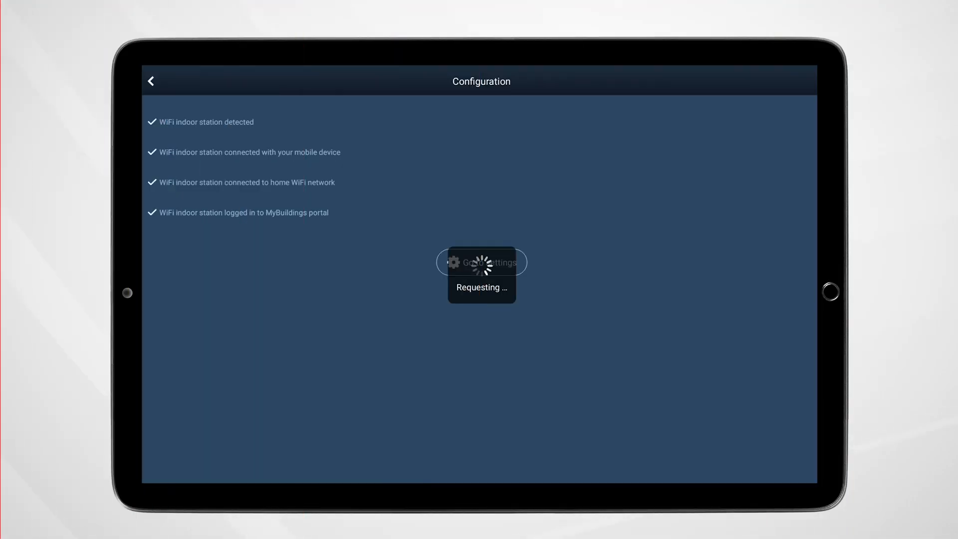
left_click(481, 262)
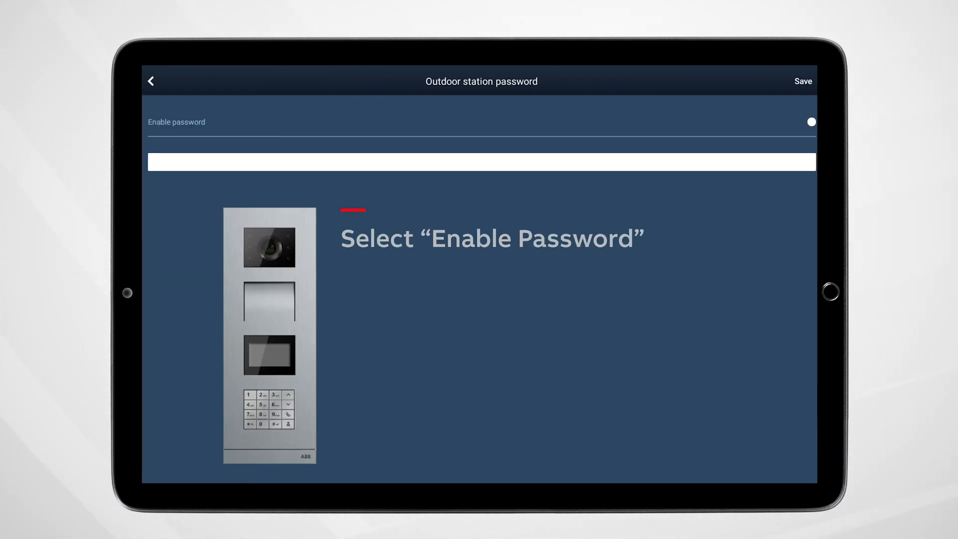
Enable the outdoor station password and start entering a passcode.
left_click(811, 122)
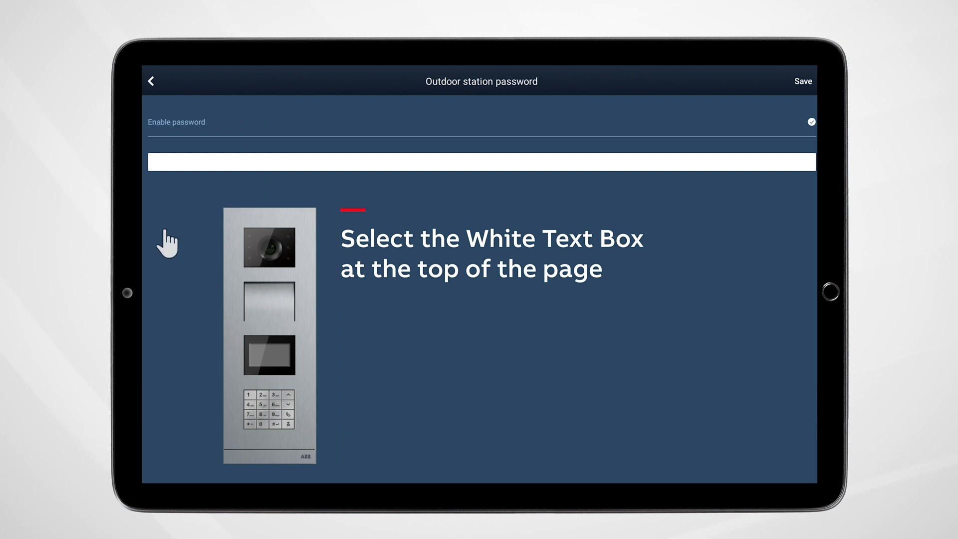
left_click(482, 162)
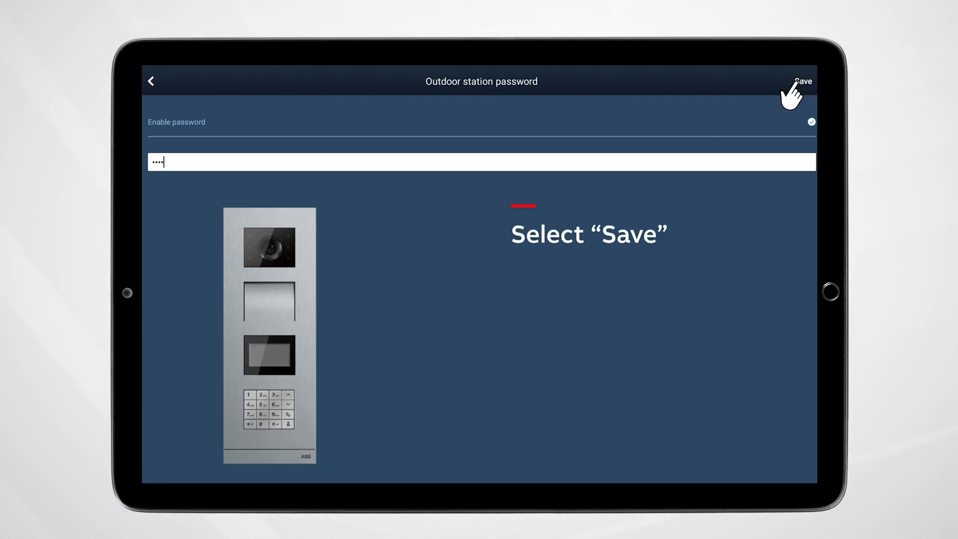
Save the outdoor station passcode and return to the 4.3 WiFi indoor station page.
left_click(801, 81)
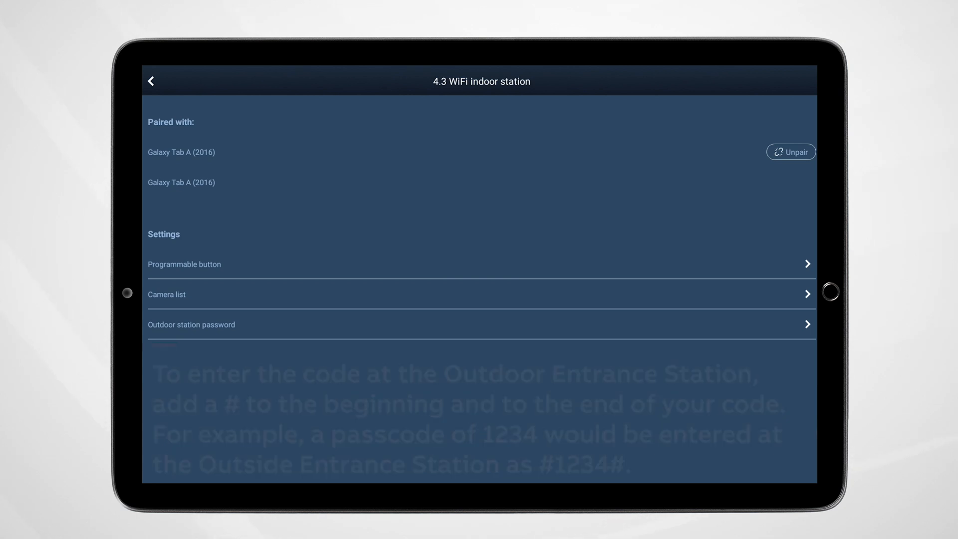
left_click(790, 151)
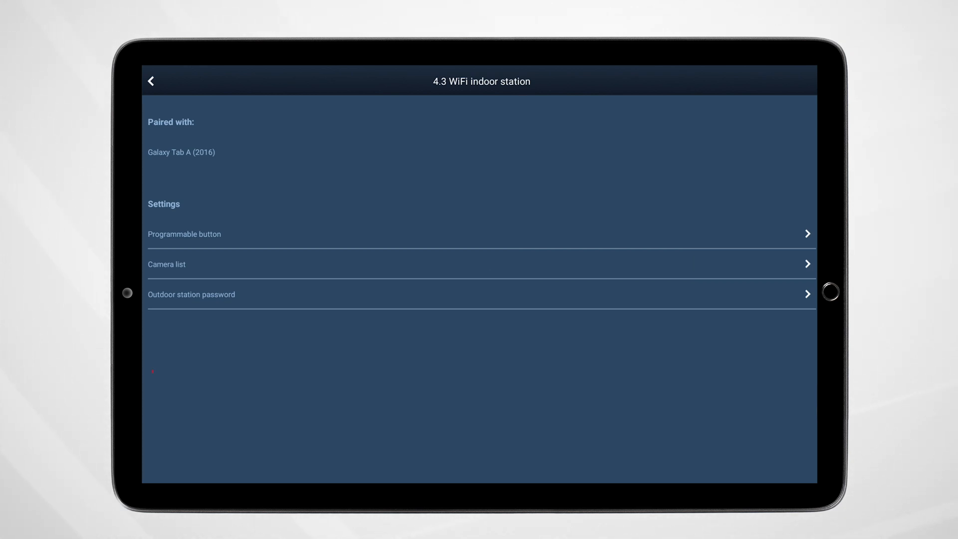
mouse_move(306, 290)
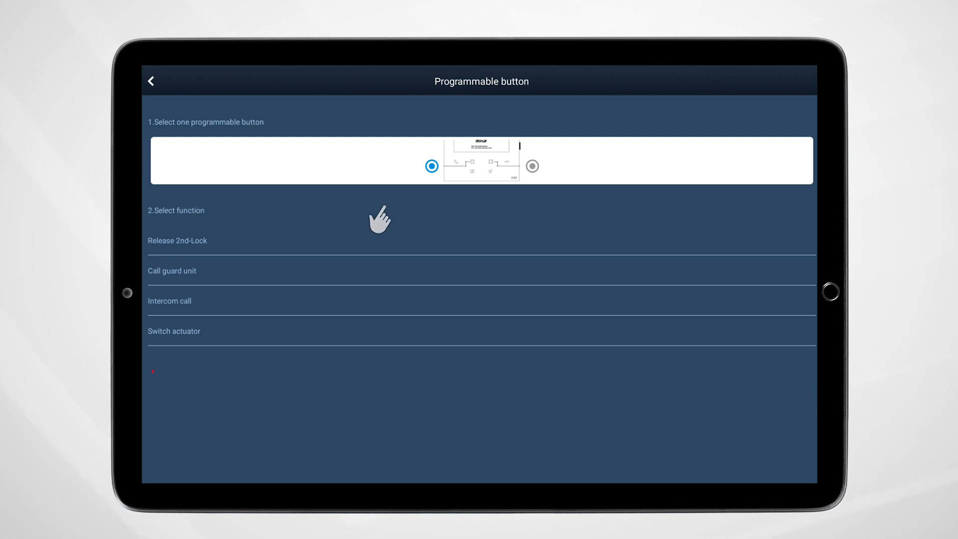
Open Programmable button settings and select the left programmable button.
left_click(432, 166)
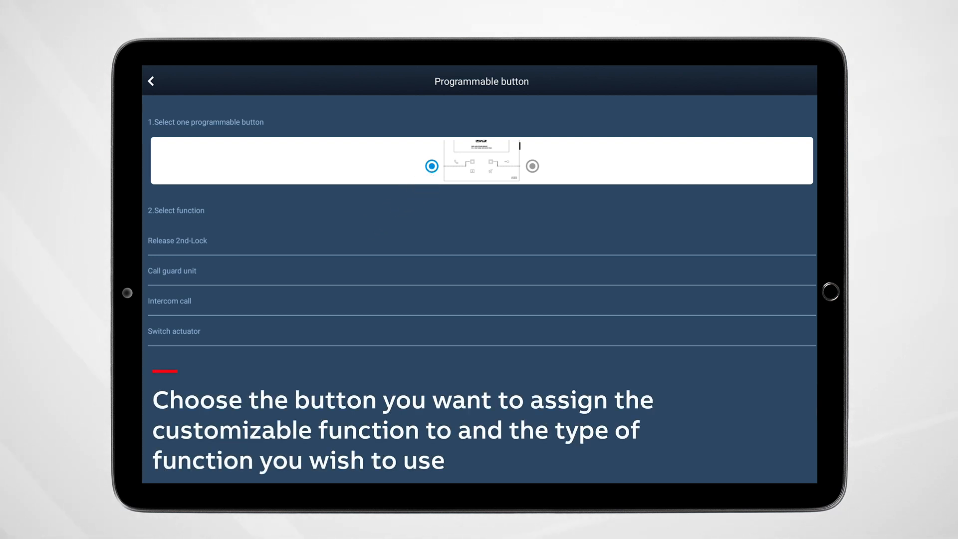
left_click(219, 240)
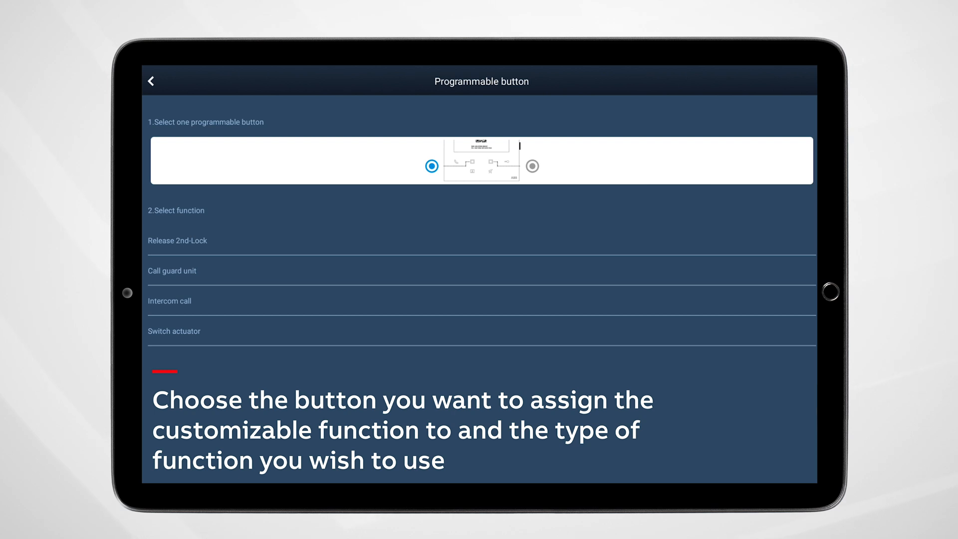
left_click(215, 331)
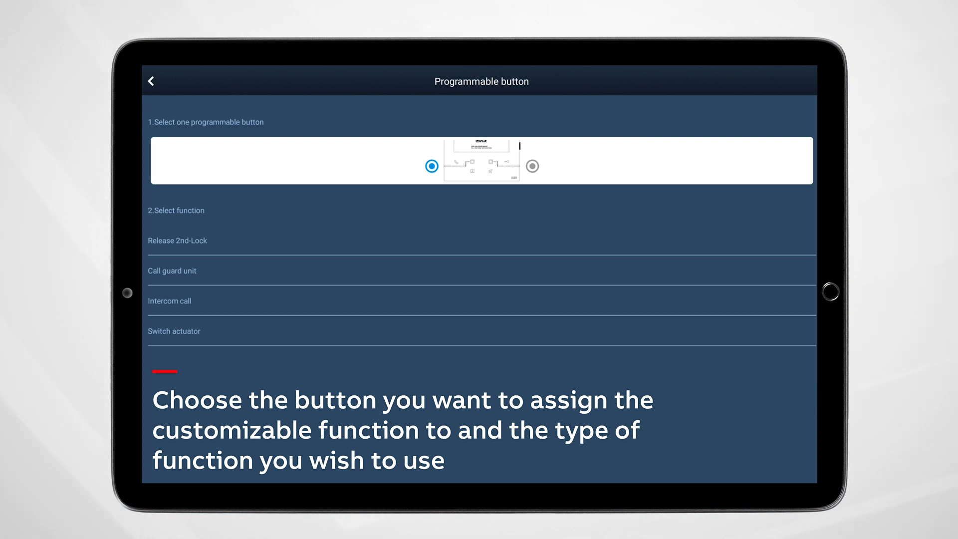
left_click(205, 300)
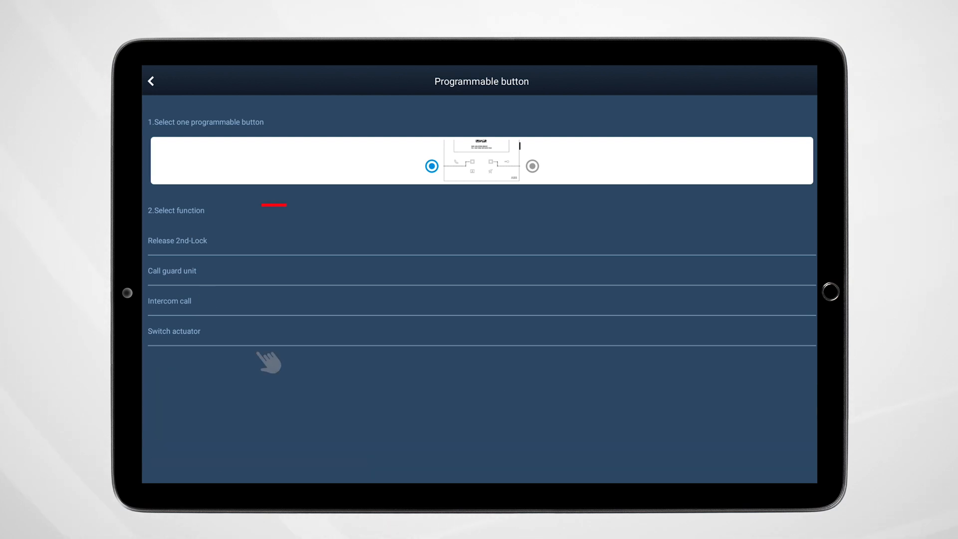
Assign an external intercom call to the programmable button.
left_click(169, 301)
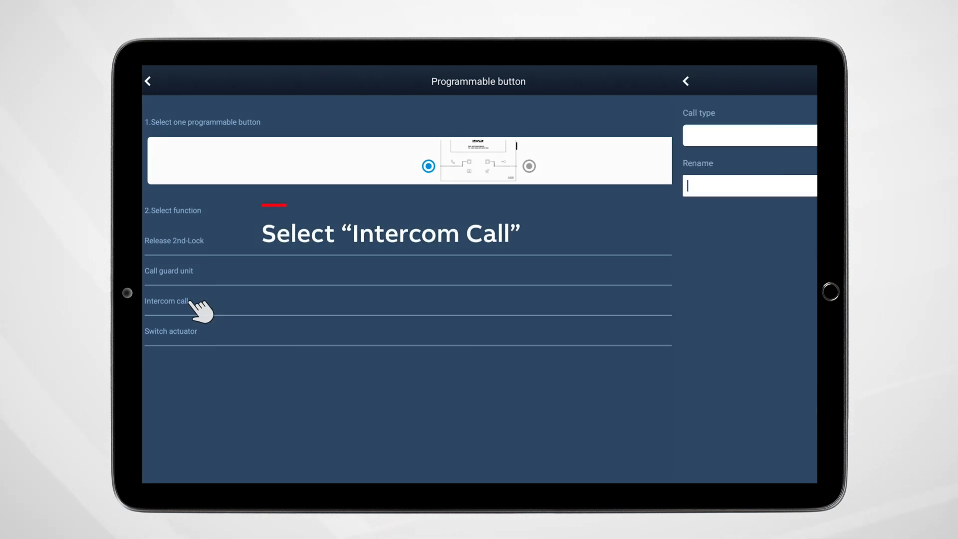
left_click(169, 301)
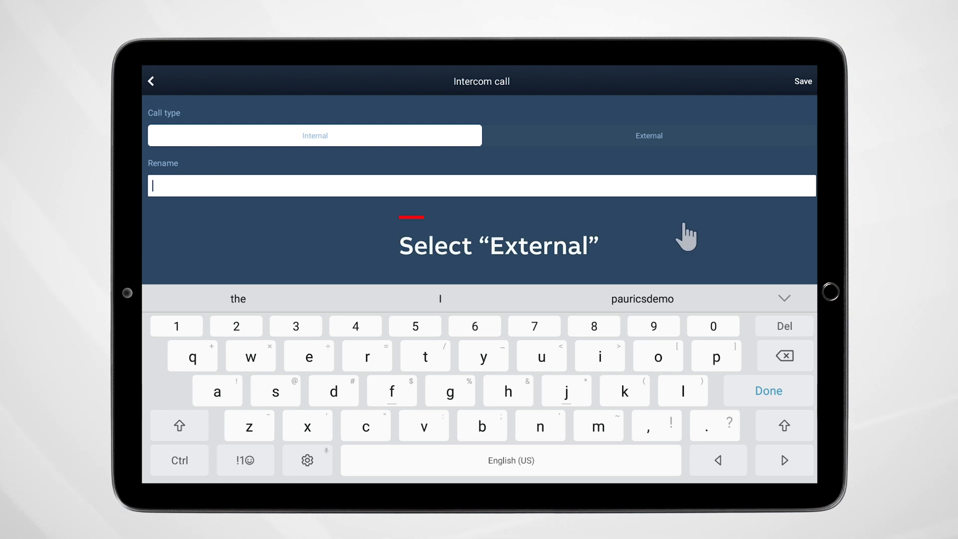
left_click(649, 136)
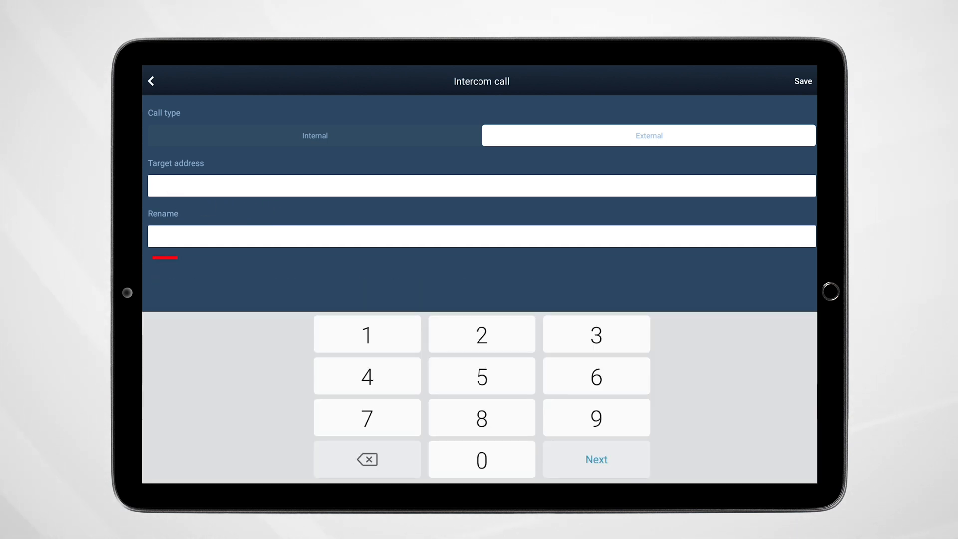
Enter target address 2 and name the call 'kitchen'.
left_click(481, 334)
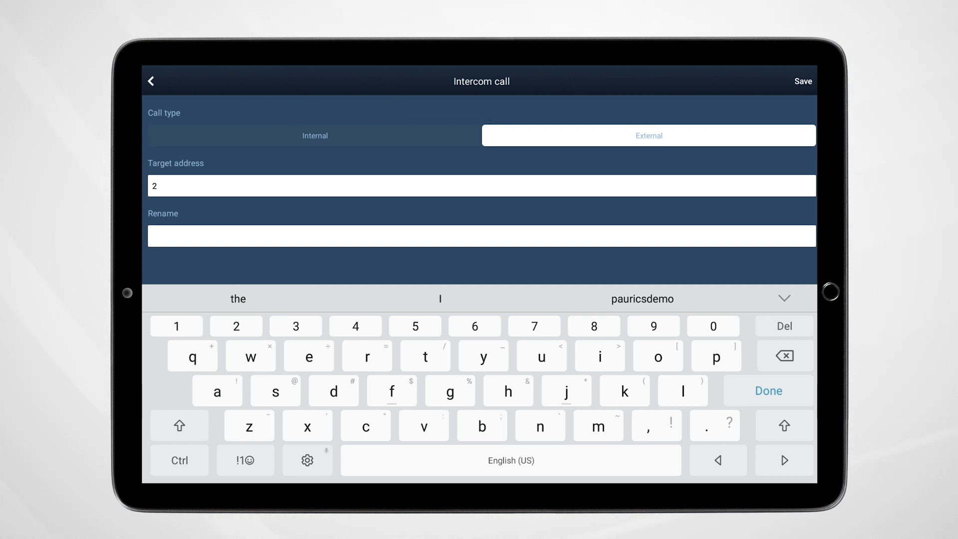
left_click(624, 391)
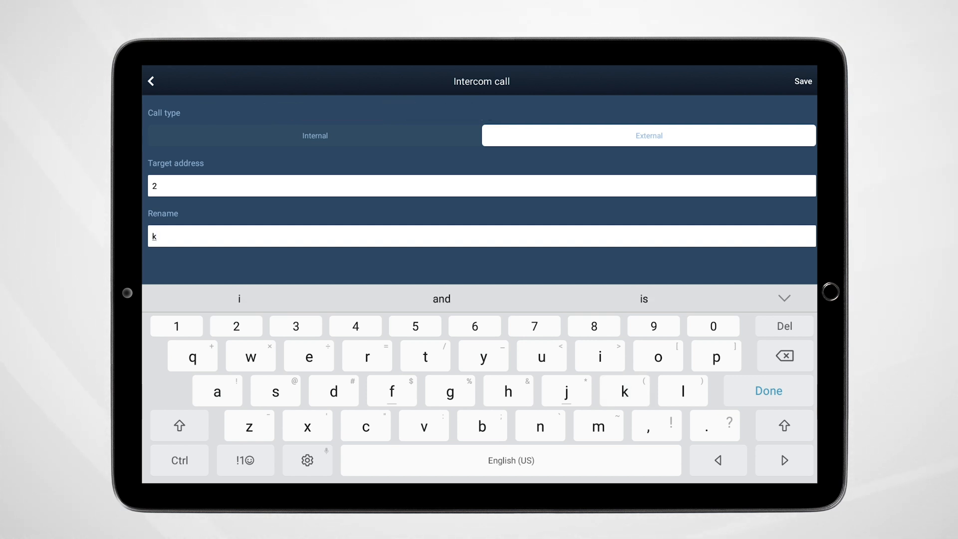
type("itche")
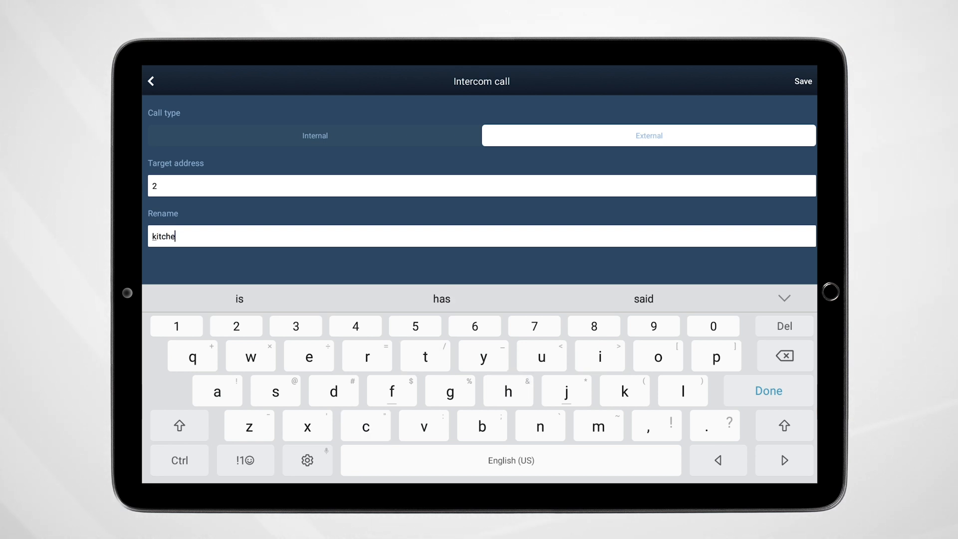
type("n")
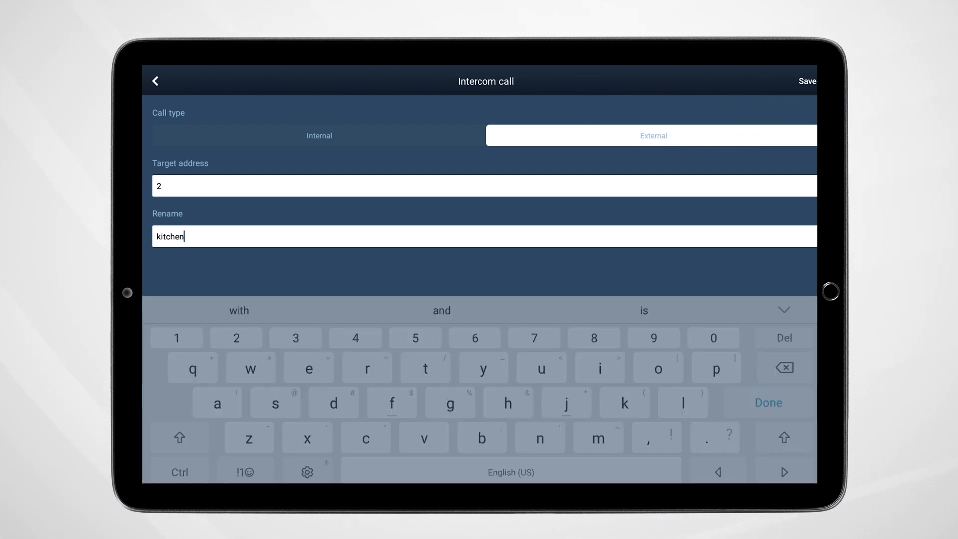
Save the kitchen intercom call and back out four screens to the Home page.
left_click(806, 81)
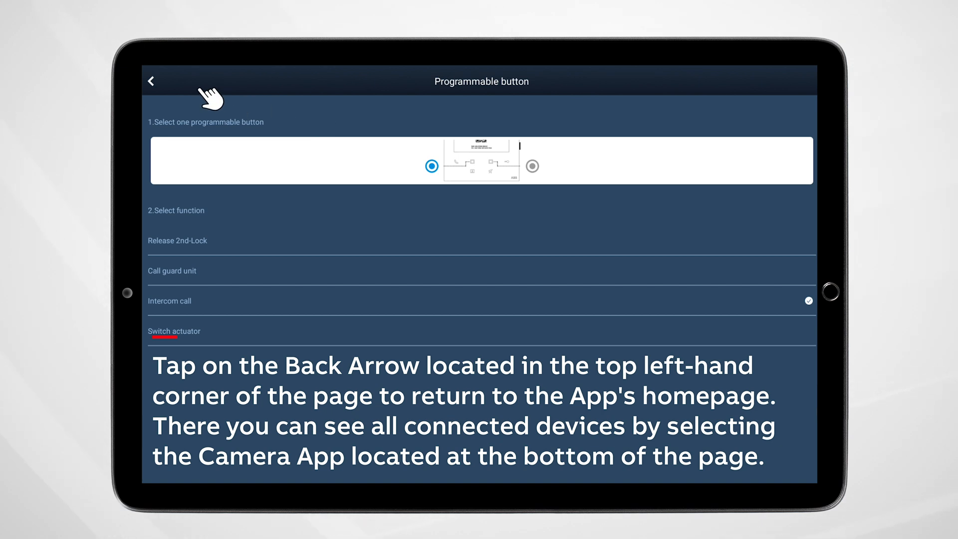
left_click(152, 79)
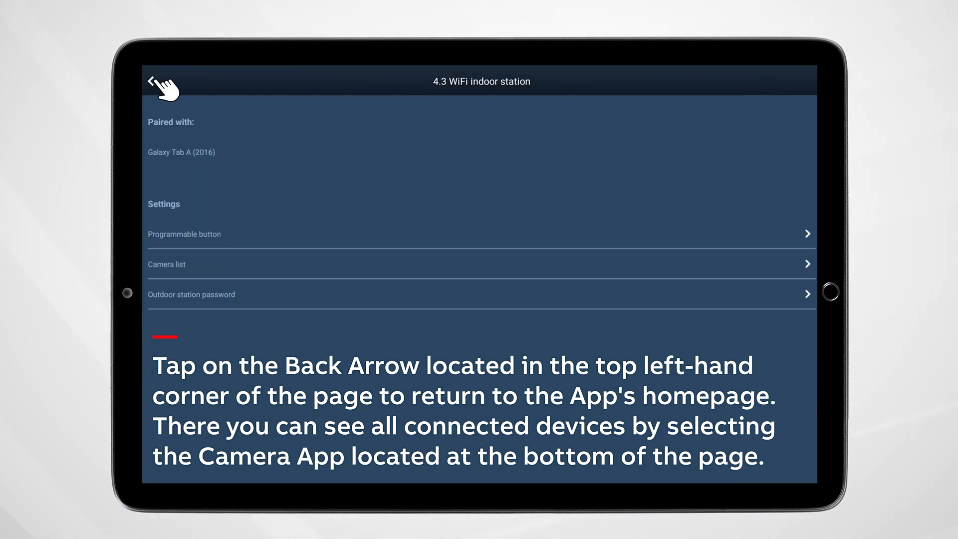
left_click(158, 81)
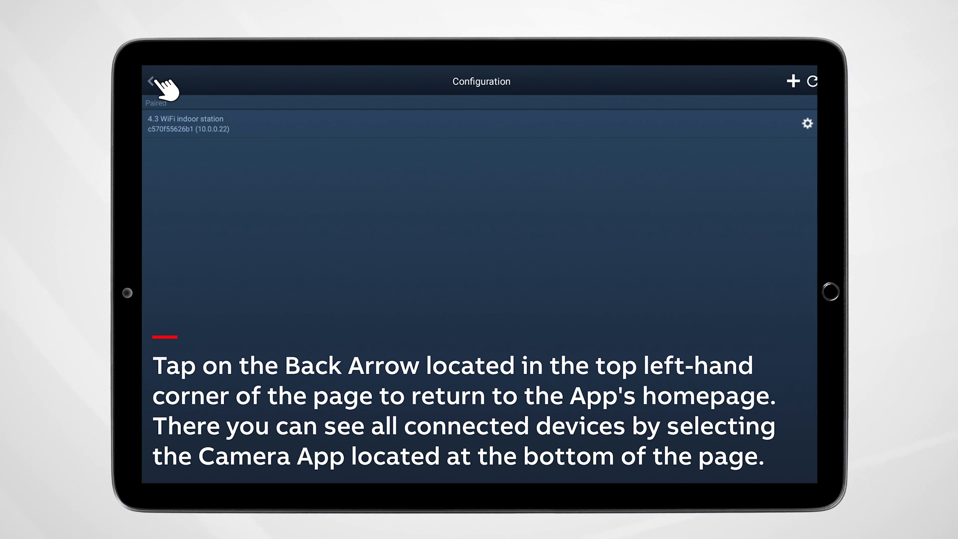
left_click(156, 82)
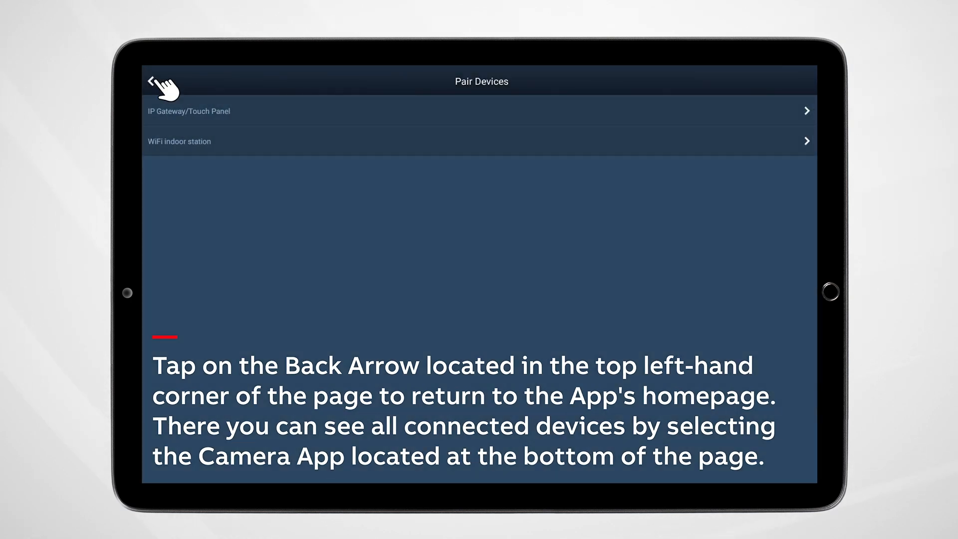
left_click(161, 81)
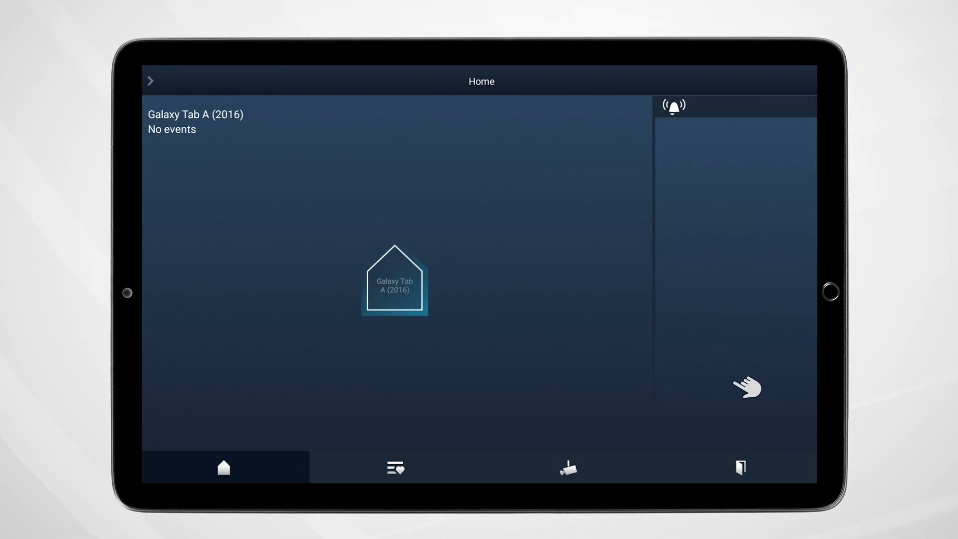
Open the Device list listing the kitchen indoor station and two outdoor stations.
left_click(568, 468)
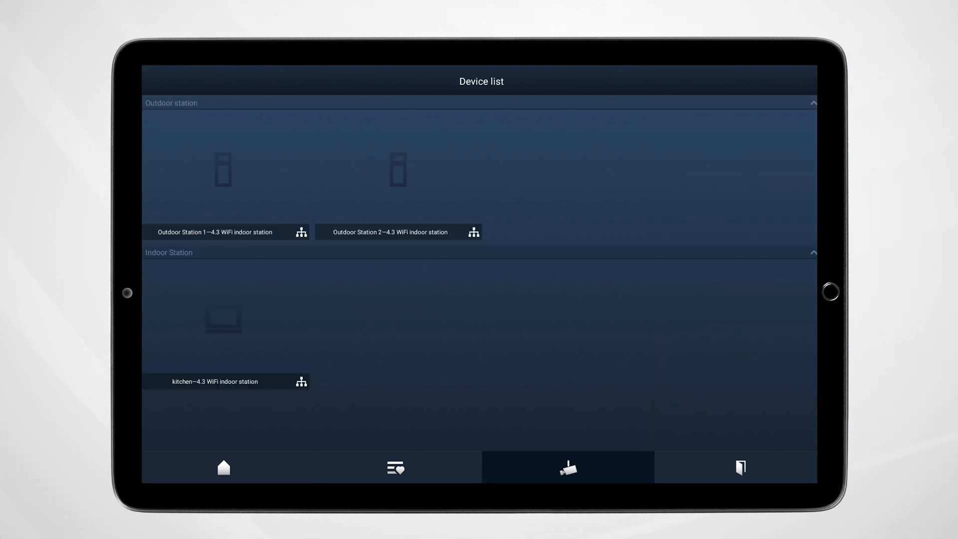
left_click(265, 321)
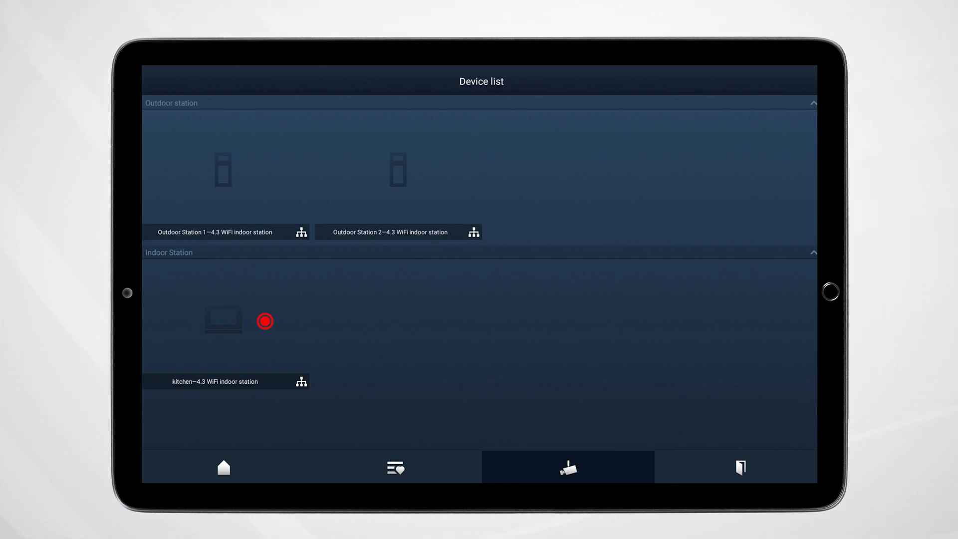
left_click(264, 320)
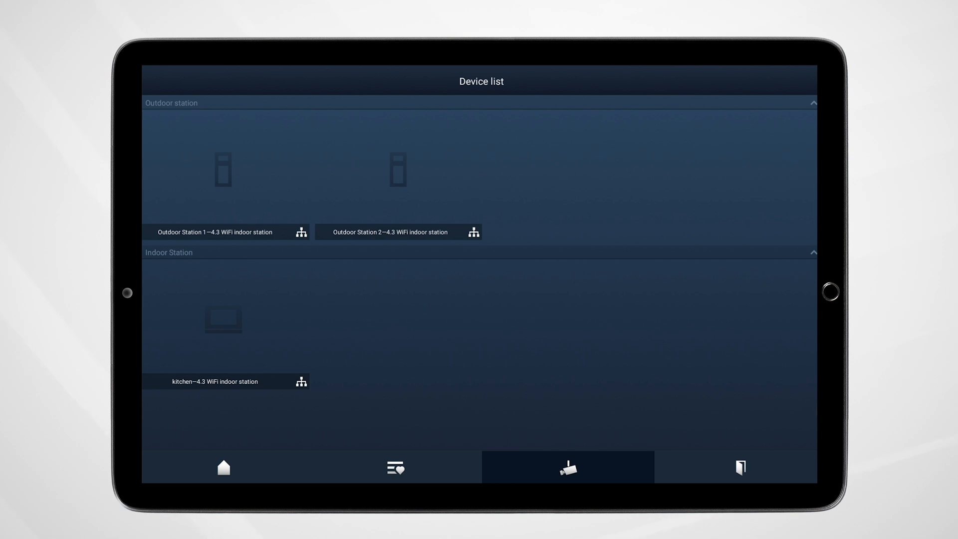